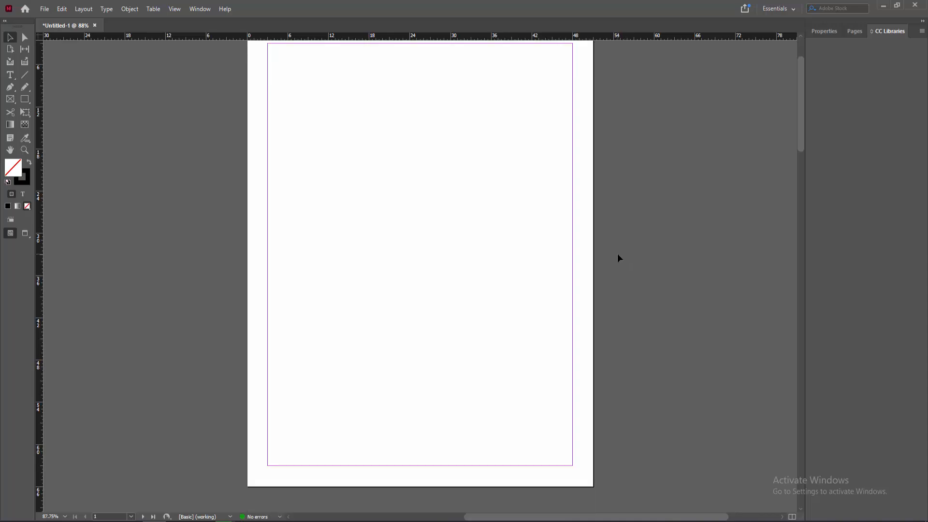
pyautogui.moveTo(294, 227)
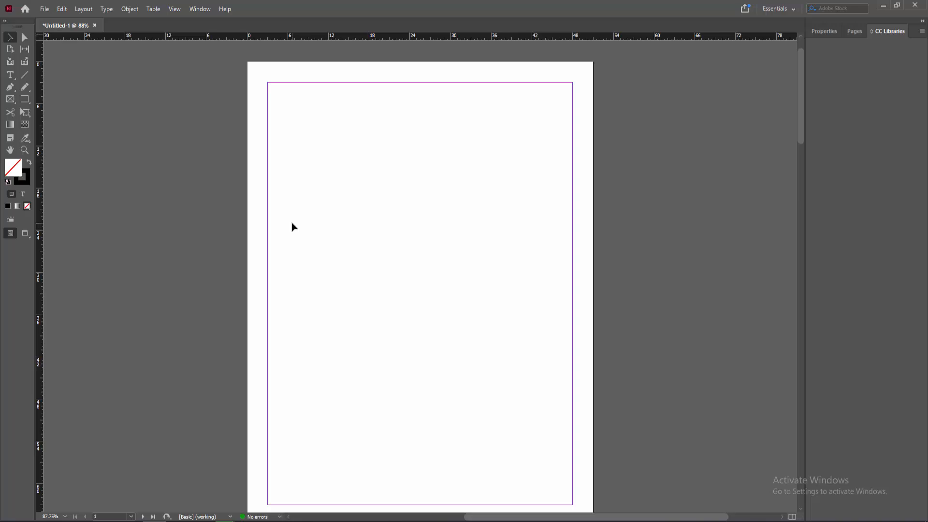
pyautogui.moveTo(158, 248)
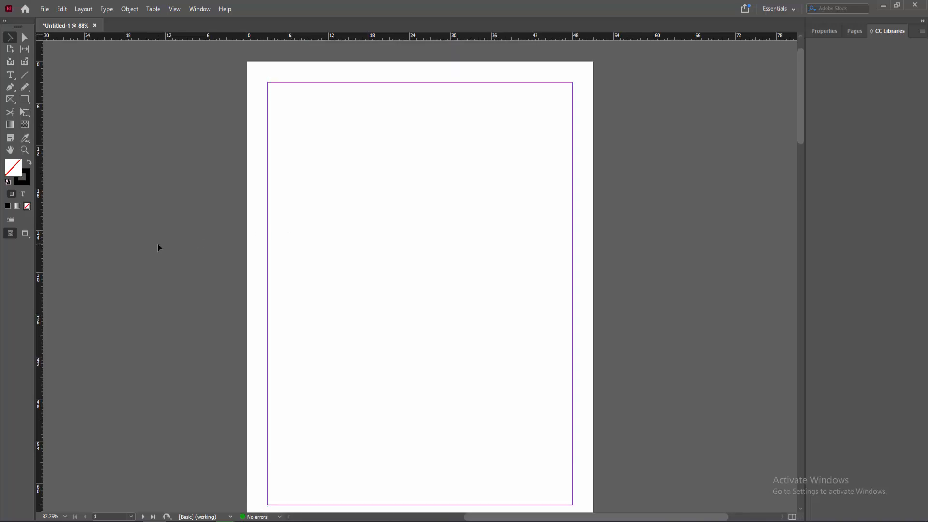
pyautogui.moveTo(45, 8)
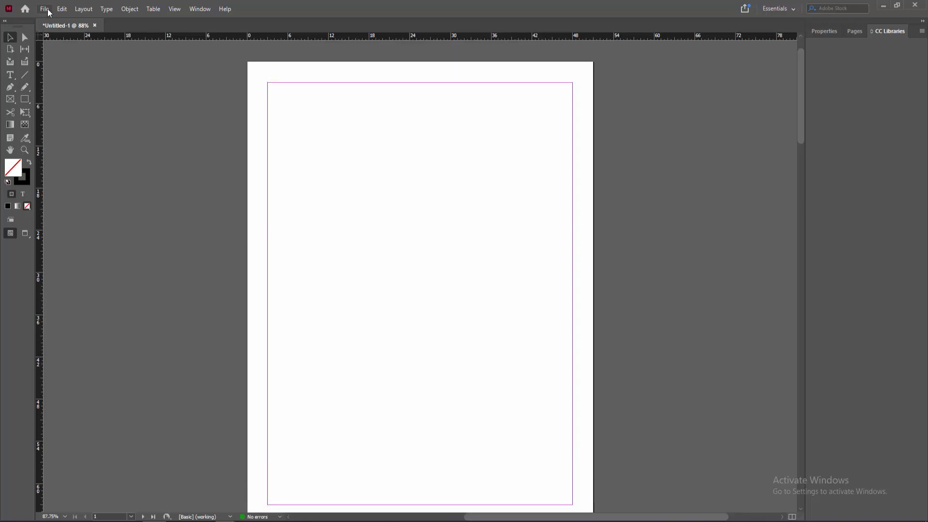
# Step: Place the red lanterns and flowers image from the Desktop into the document
pyautogui.click(45, 8)
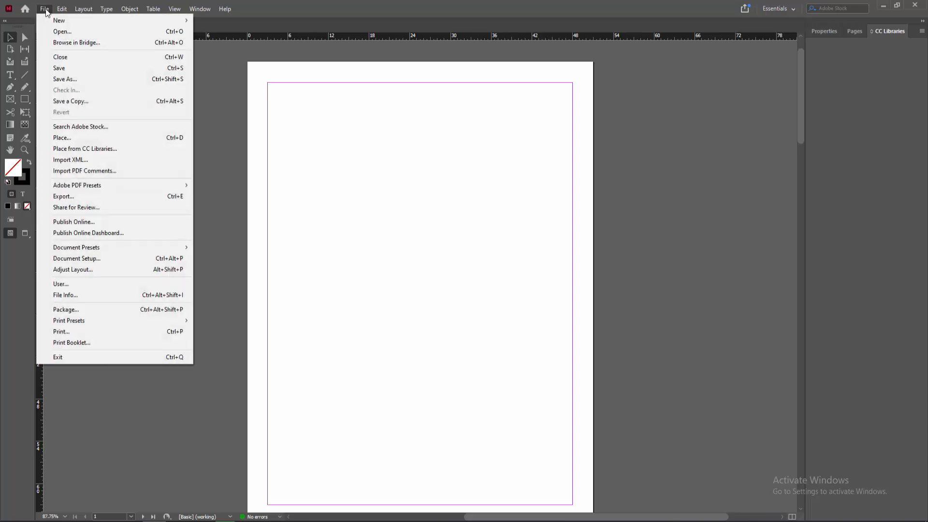
pyautogui.click(61, 138)
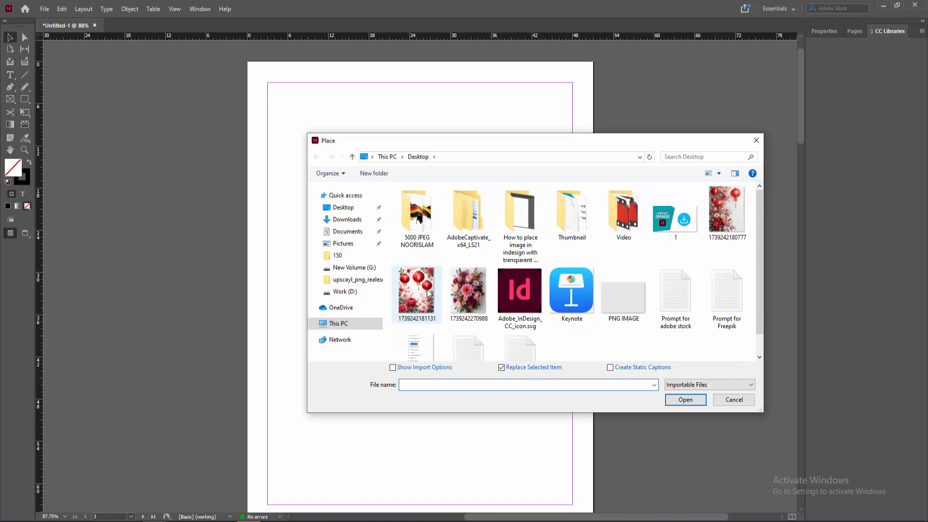
pyautogui.click(726, 213)
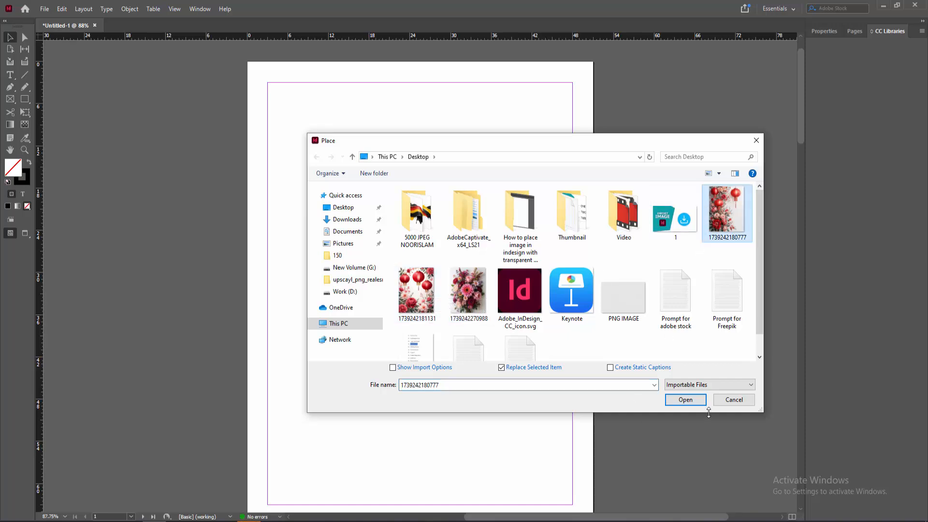
pyautogui.click(685, 399)
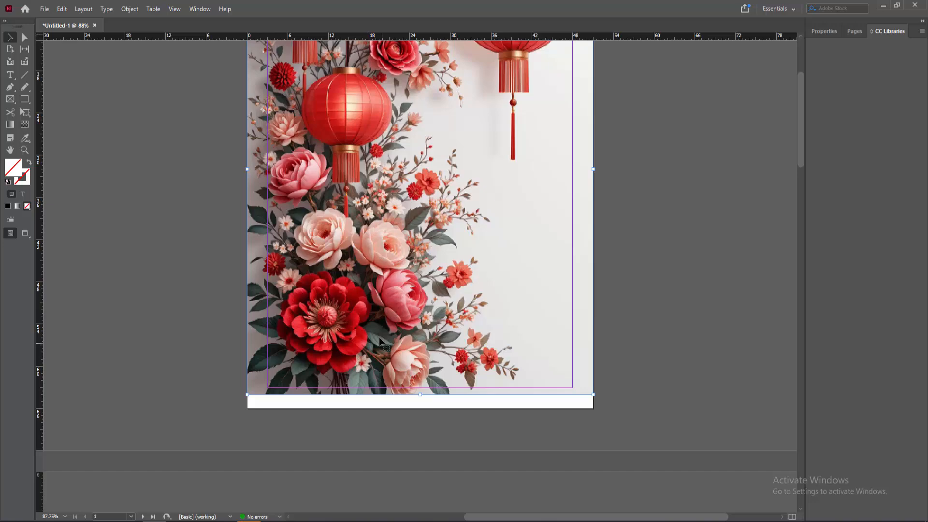
pyautogui.moveTo(421, 396)
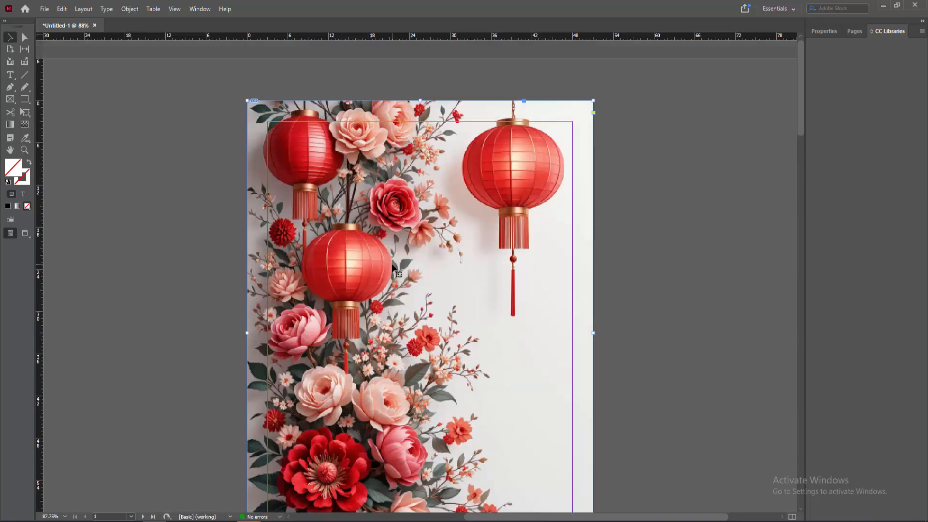
pyautogui.moveTo(388, 160)
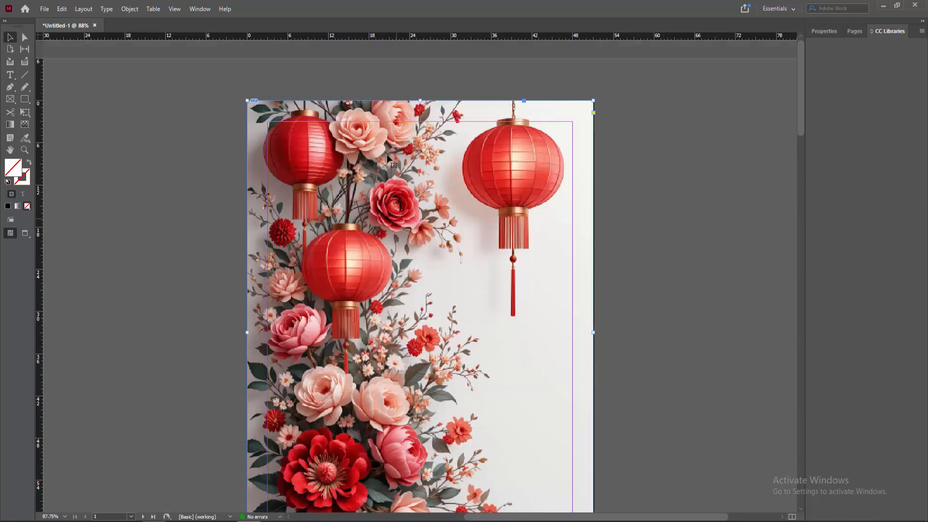
# Step: Show the Layers panel and lock Layer 1 containing the lantern background image
pyautogui.click(200, 8)
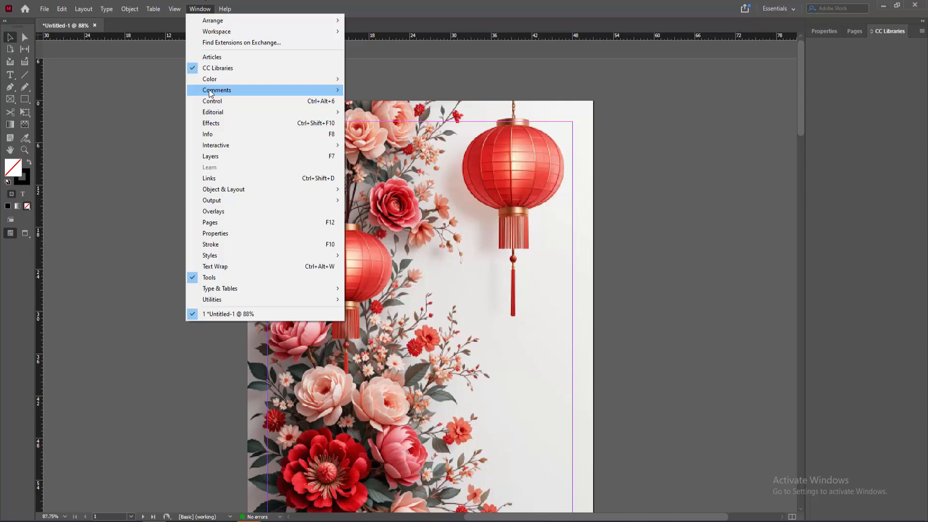
pyautogui.click(210, 156)
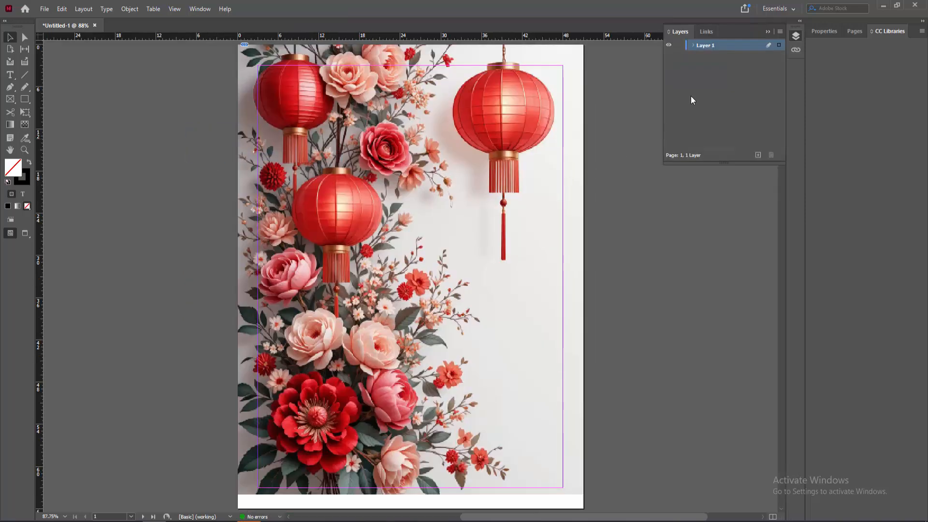
pyautogui.moveTo(682, 50)
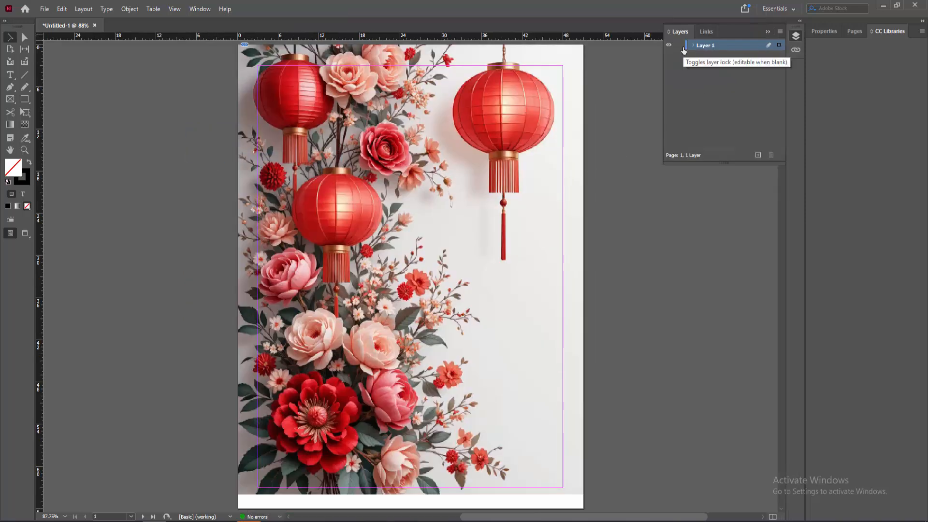
pyautogui.rightClick(705, 45)
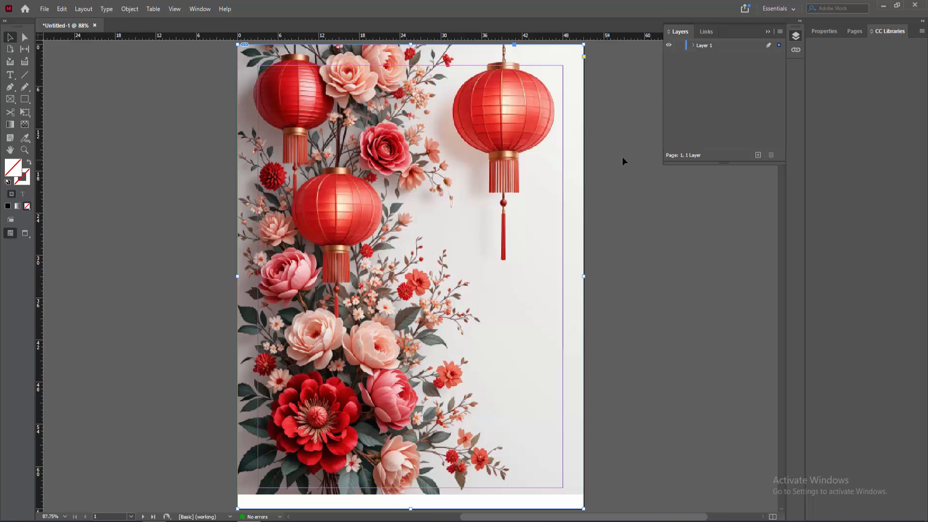
pyautogui.scroll(3)
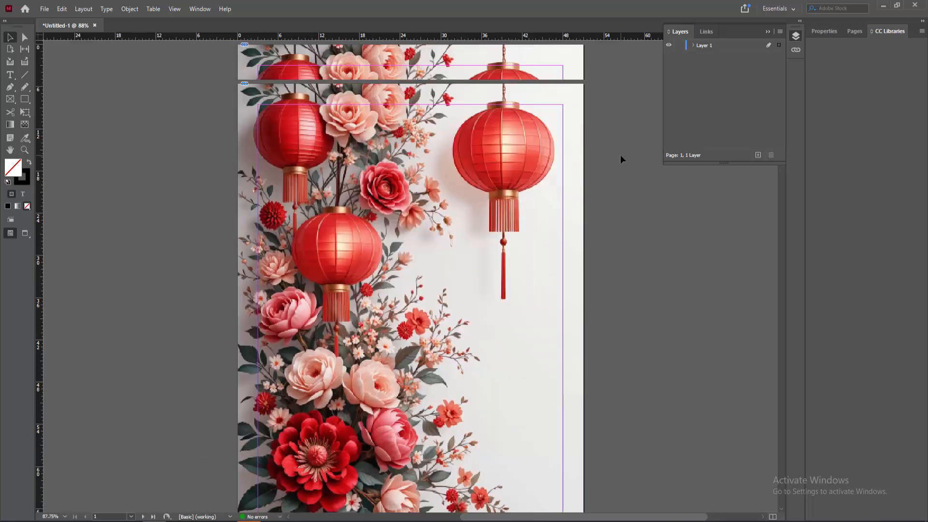